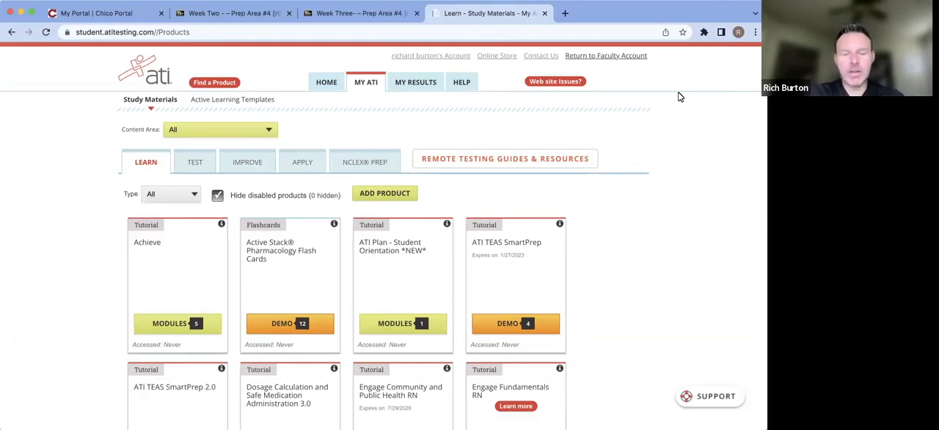
mouse_move(561, 87)
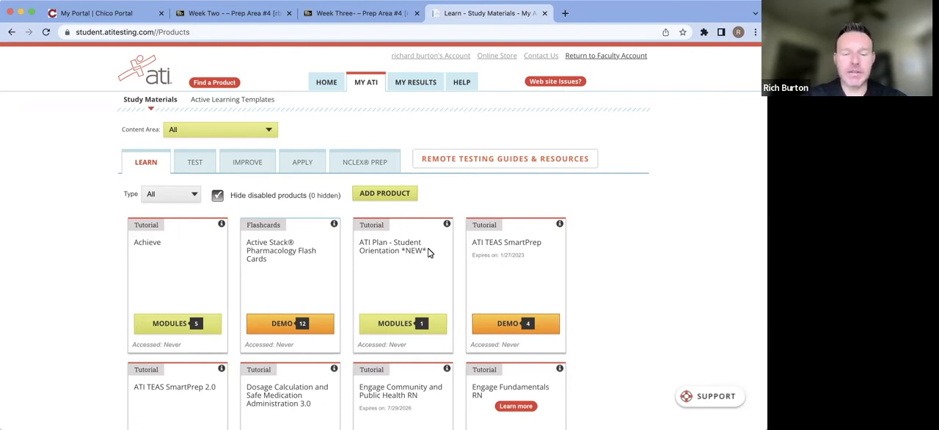
mouse_move(381, 311)
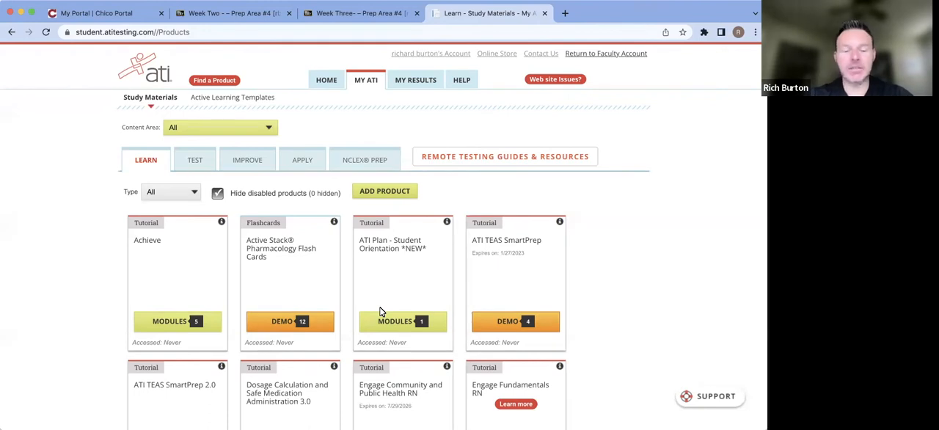
Scroll down to the Dosage Calculation and Safe Medication Administration 3.0 tile's module list
scroll(down, 3)
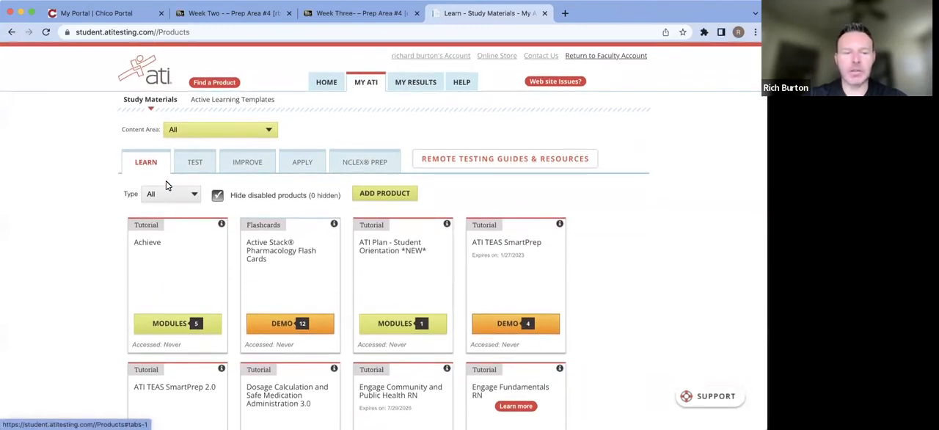
mouse_move(152, 163)
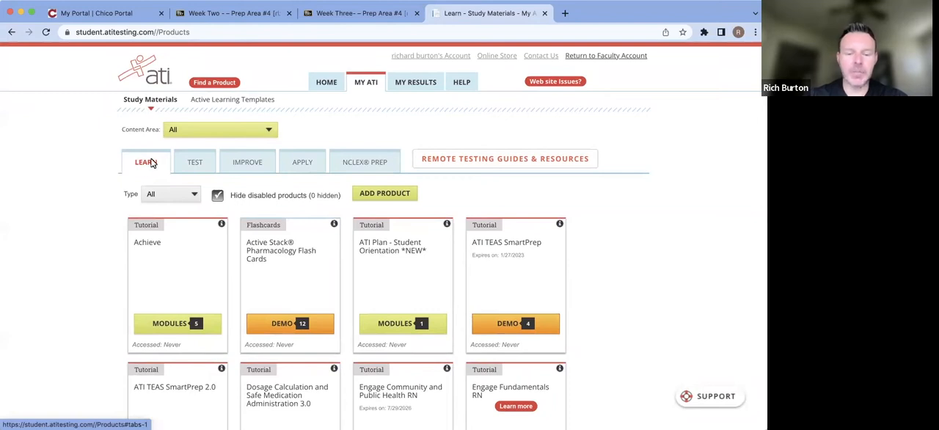
mouse_move(242, 207)
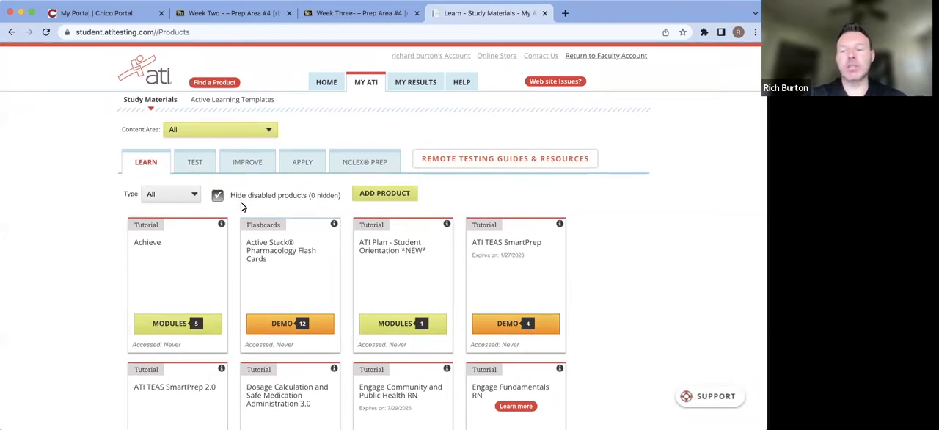
scroll(down, 3)
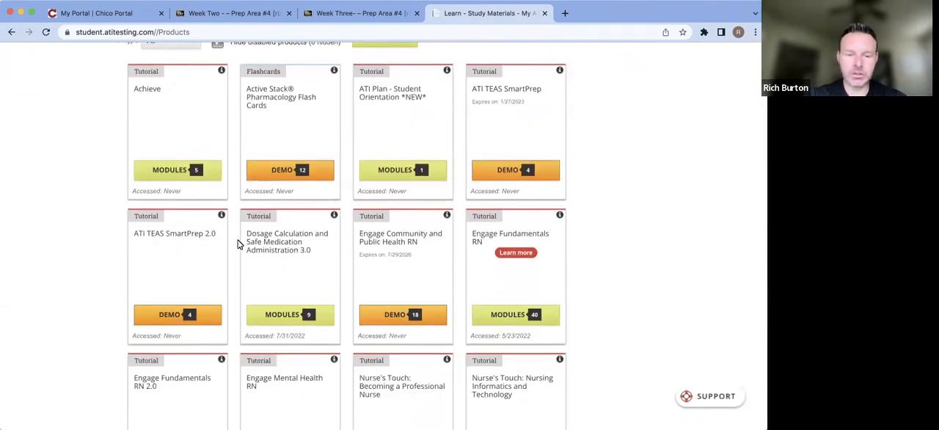
mouse_move(240, 266)
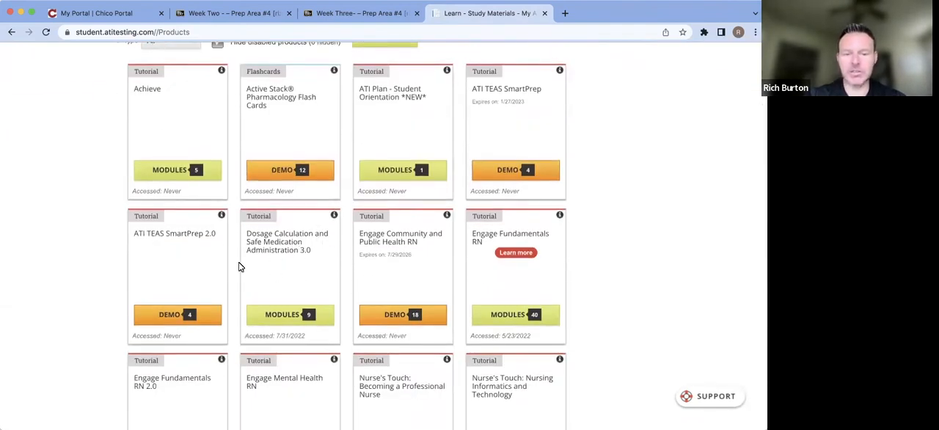
scroll(down, 3)
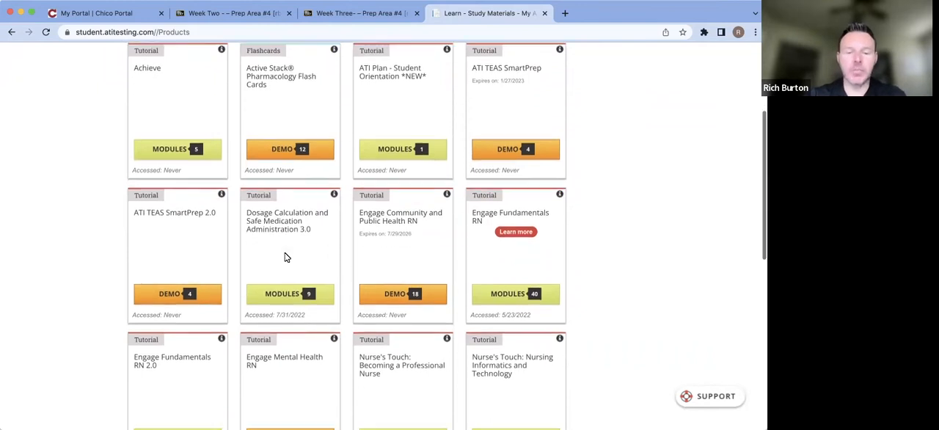
scroll(down, 3)
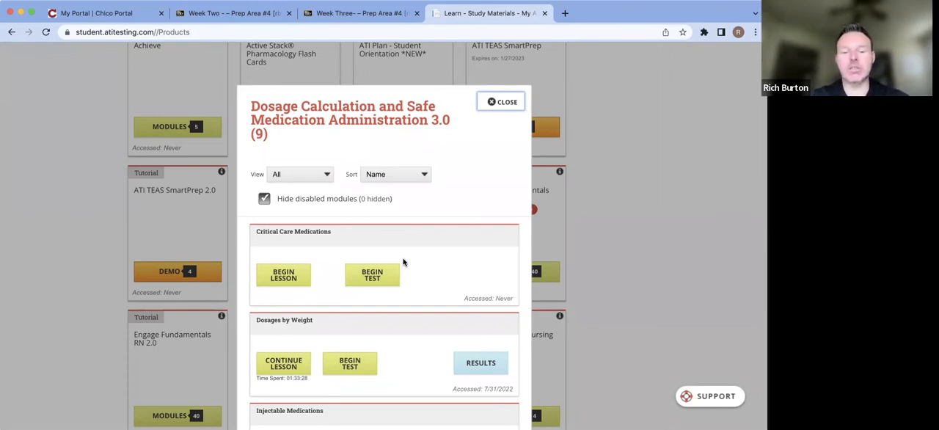
scroll(down, 3)
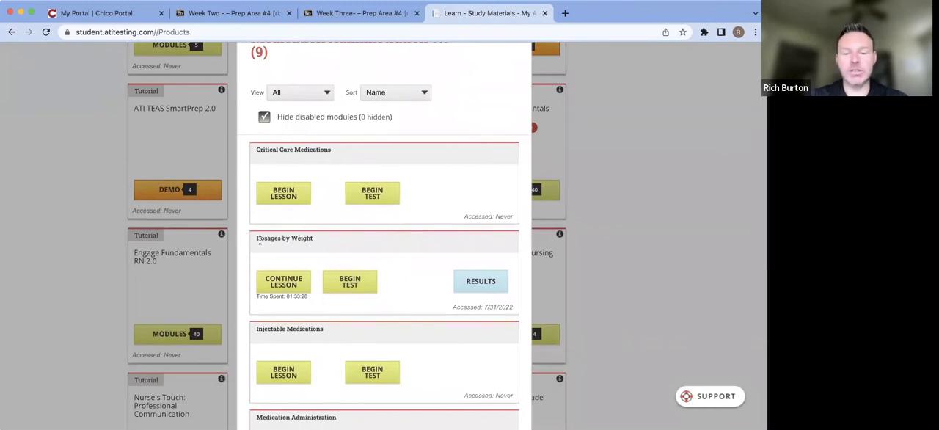
scroll(down, 3)
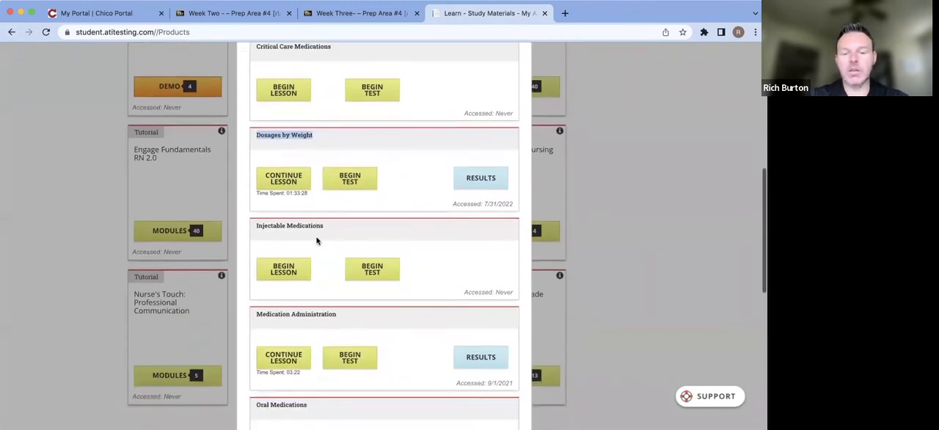
scroll(down, 3)
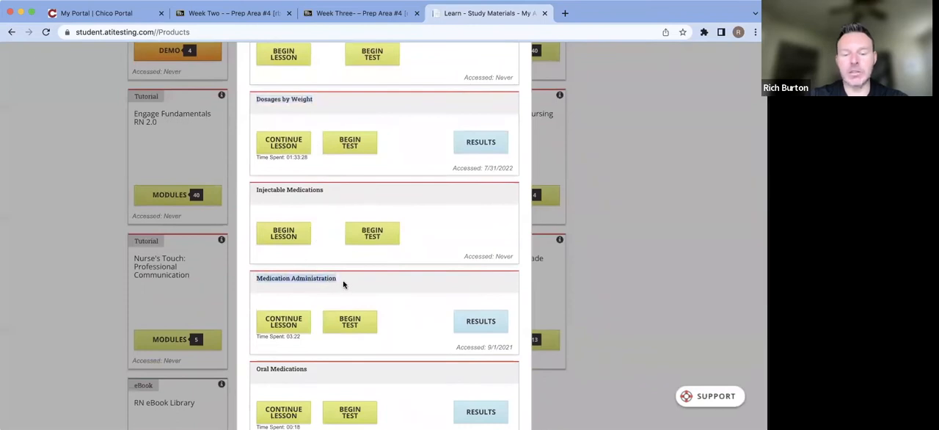
scroll(down, 3)
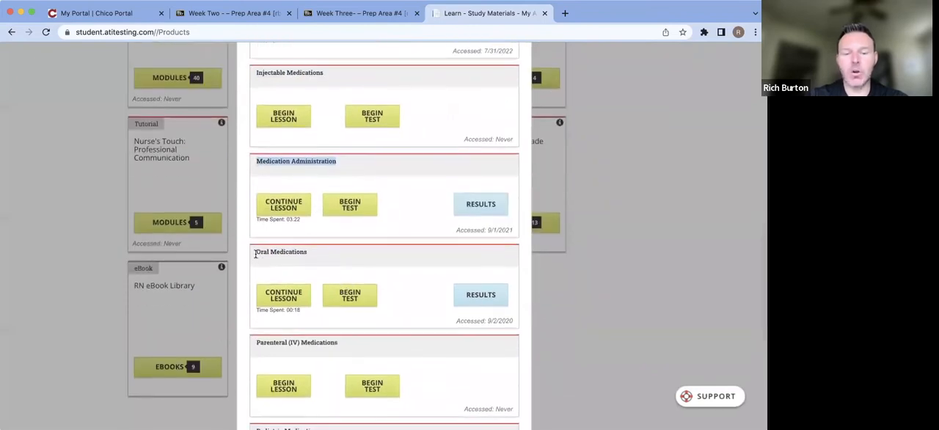
scroll(down, 3)
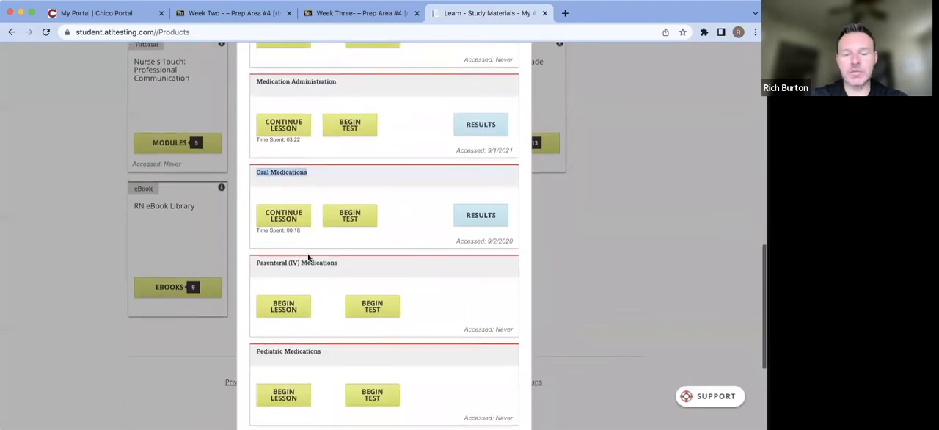
scroll(down, 3)
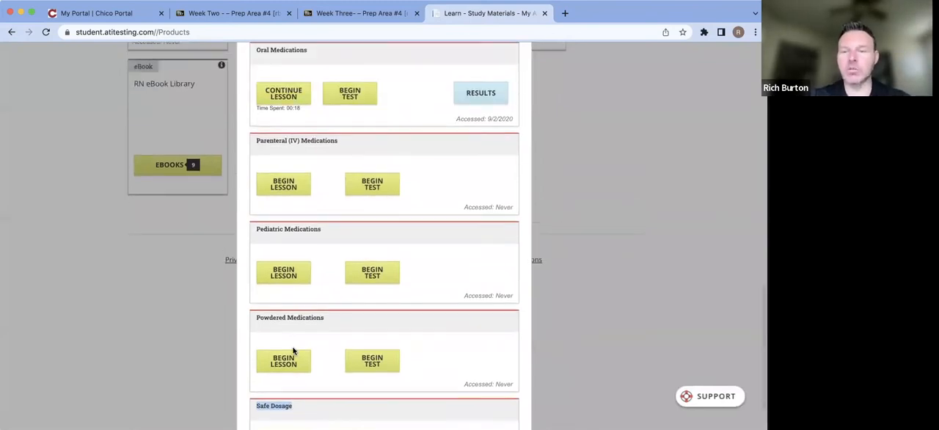
scroll(up, 3)
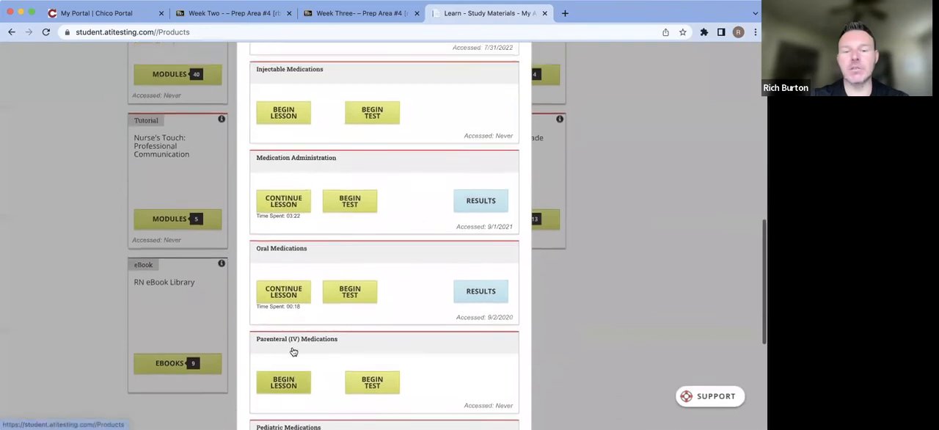
scroll(up, 3)
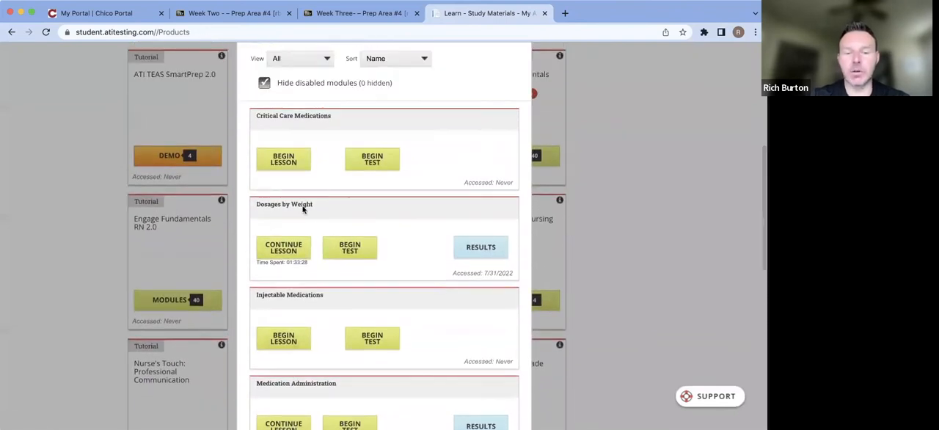
scroll(down, 3)
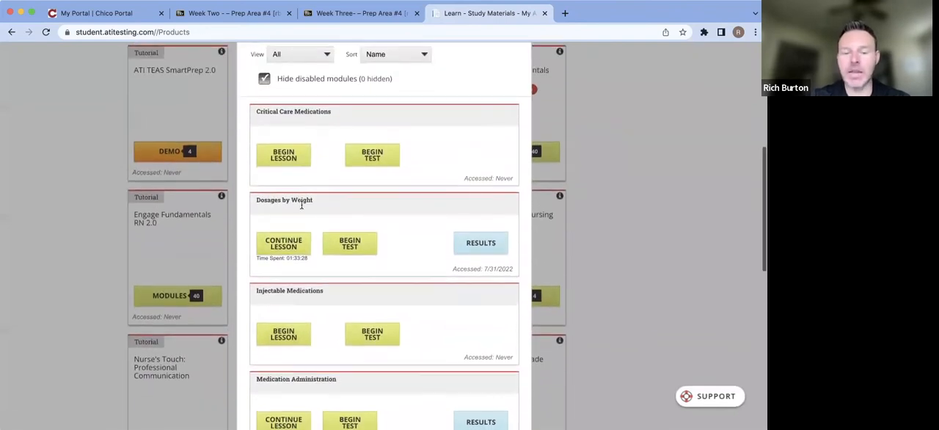
scroll(down, 3)
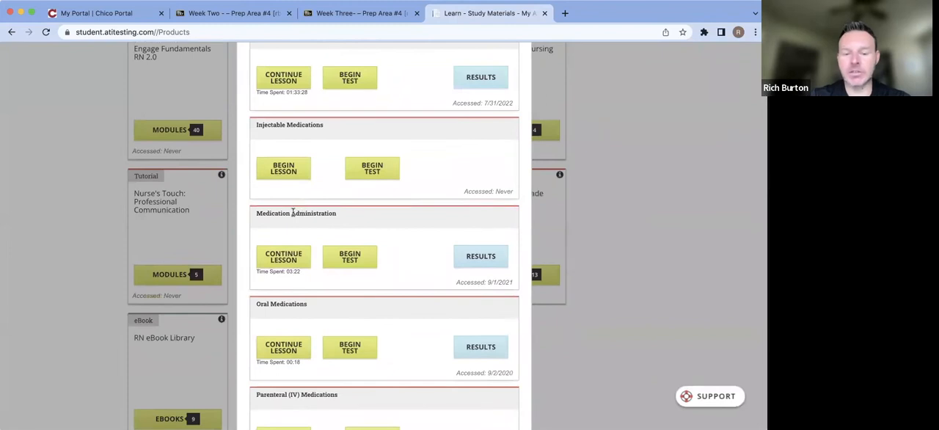
scroll(down, 3)
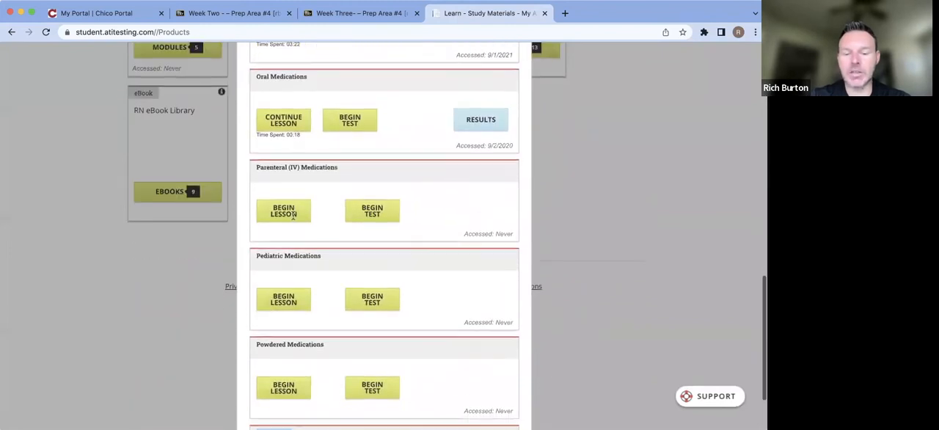
scroll(down, 3)
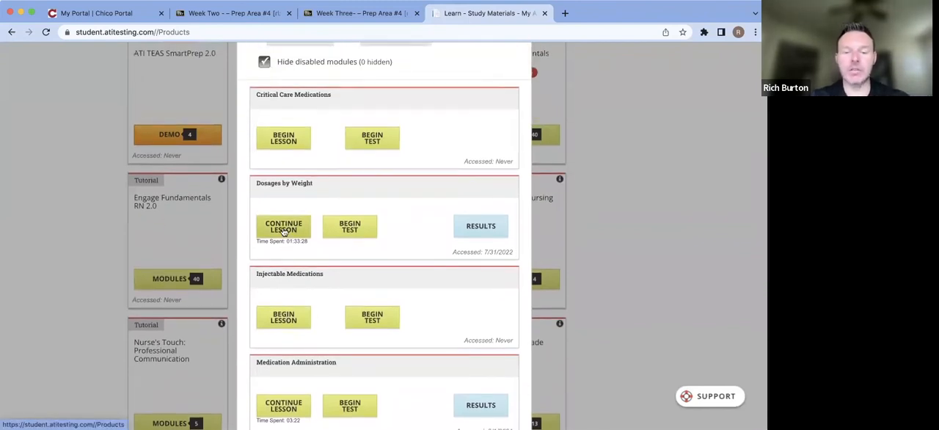
Continue the Dosages by Weight lesson and scroll through the Converting ounces to pounds page
click(284, 226)
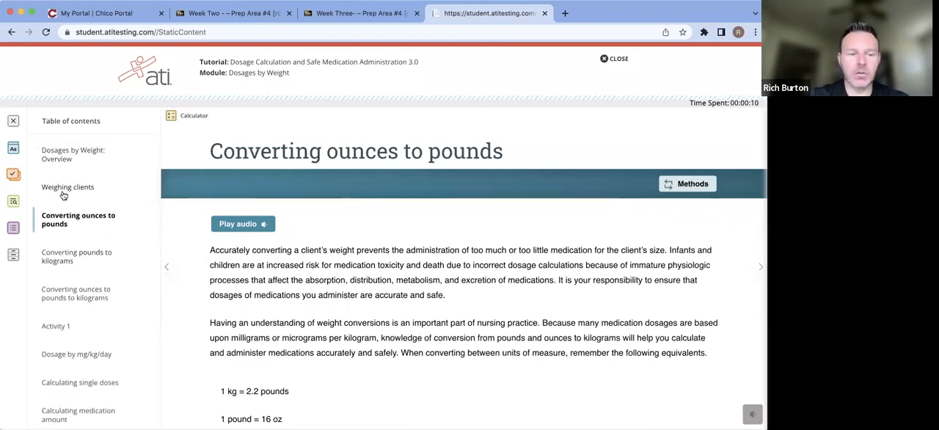
mouse_move(343, 287)
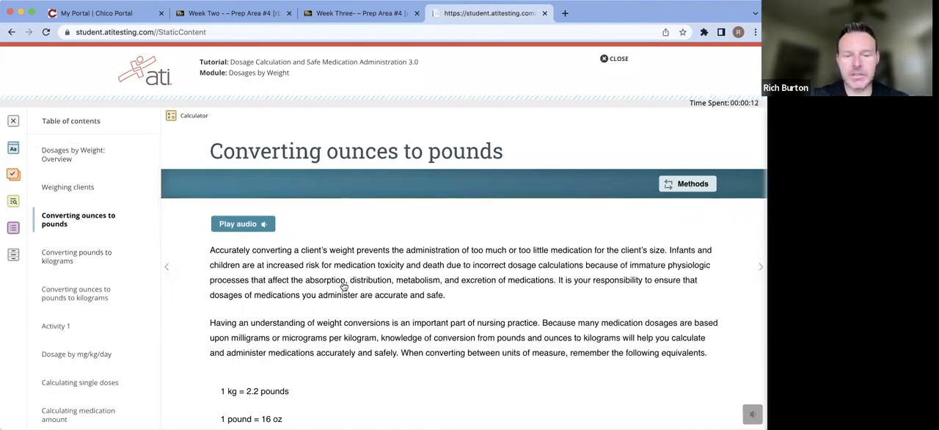
scroll(down, 3)
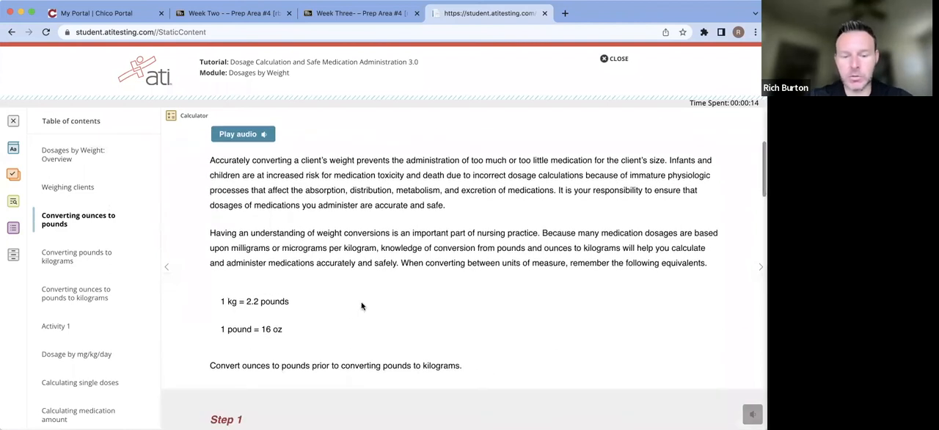
scroll(down, 3)
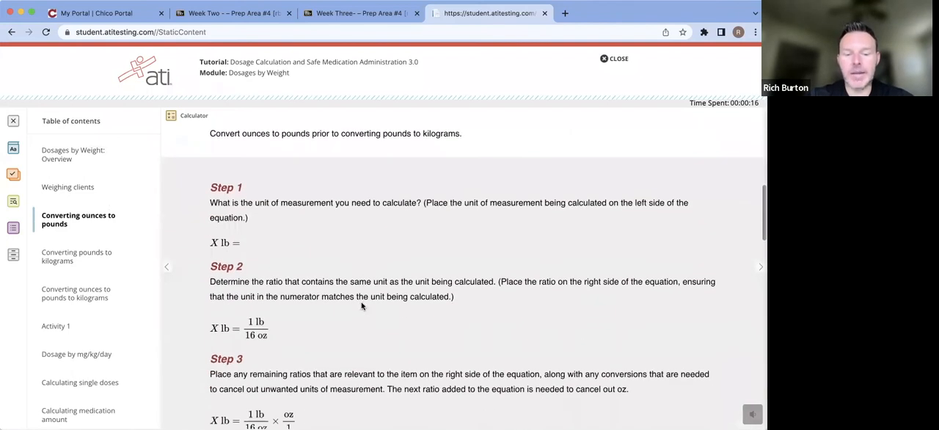
scroll(down, 3)
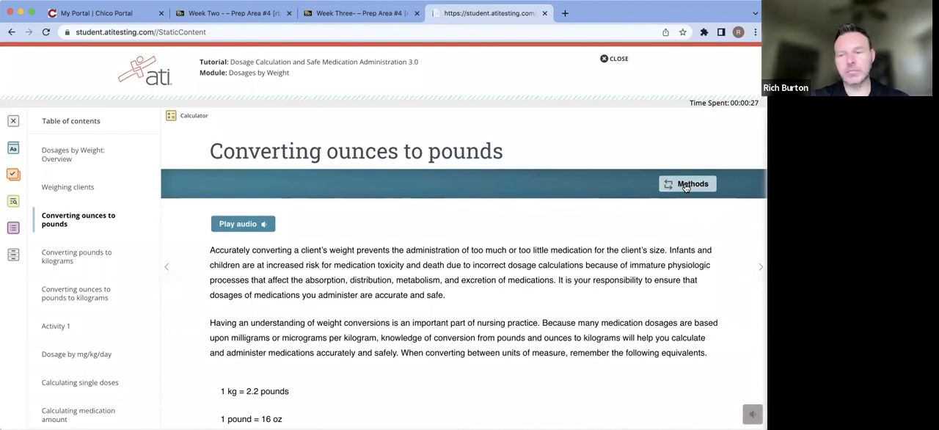
click(688, 184)
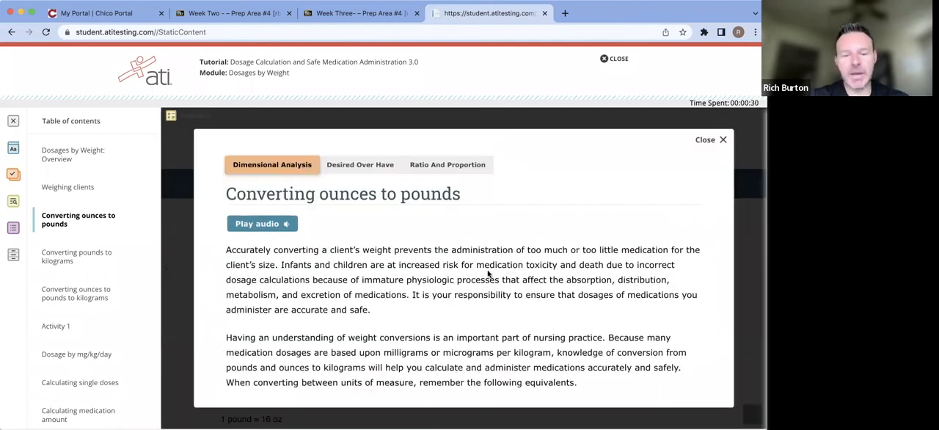
mouse_move(465, 165)
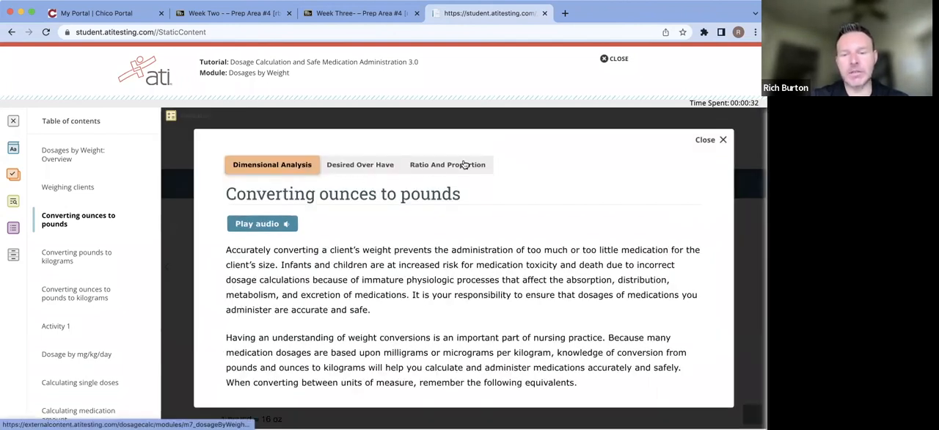
click(448, 165)
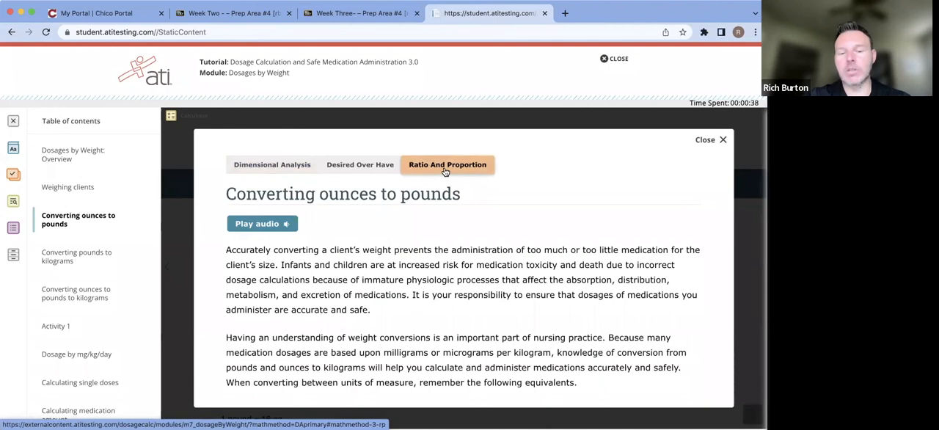
scroll(down, 3)
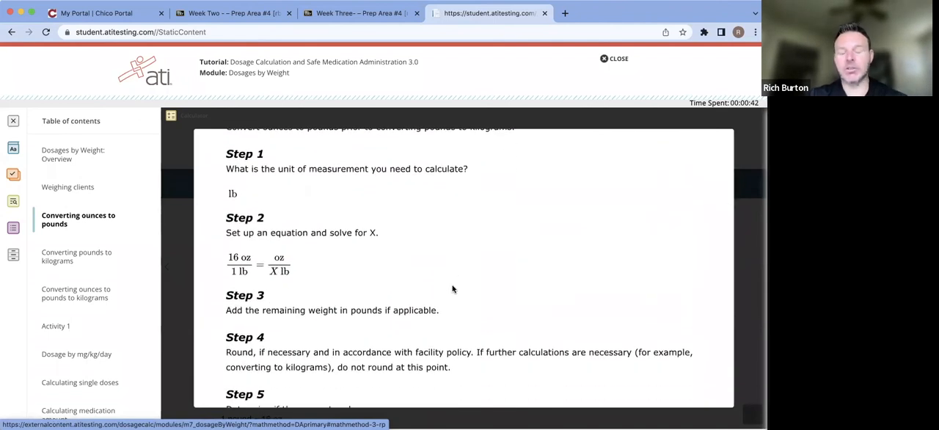
scroll(up, 3)
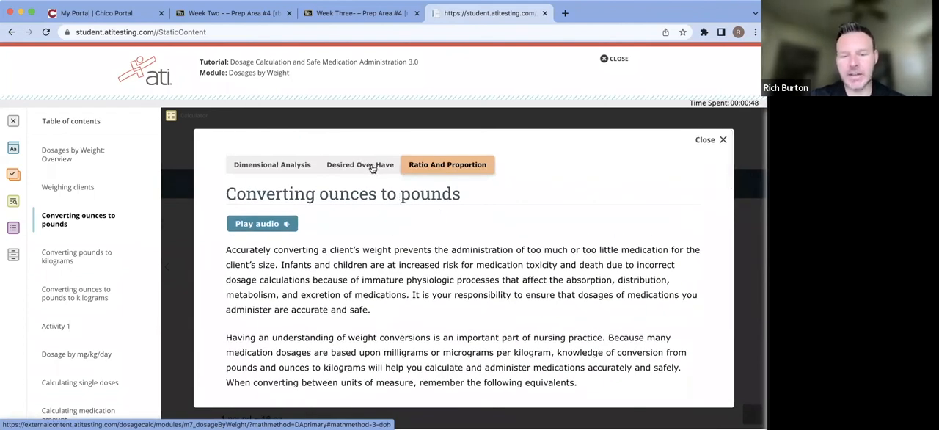
scroll(down, 3)
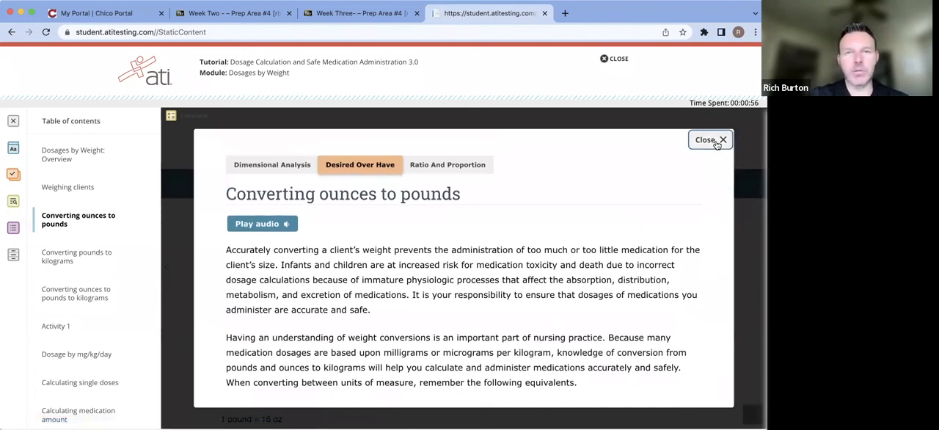
click(711, 139)
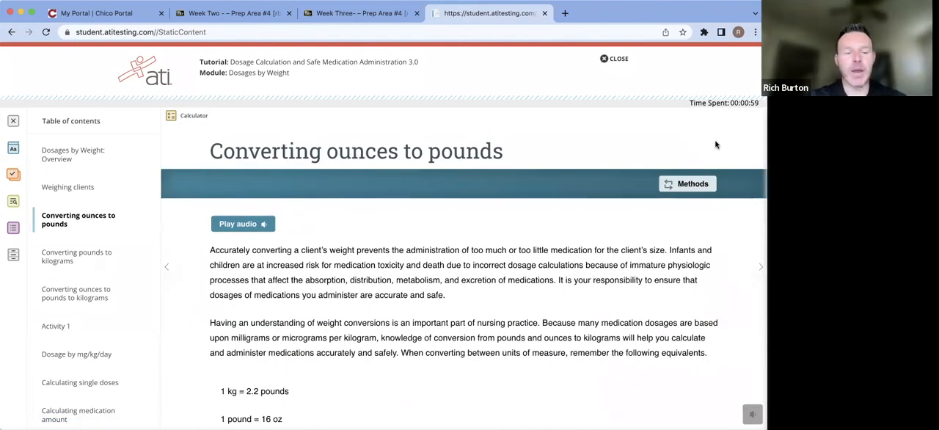